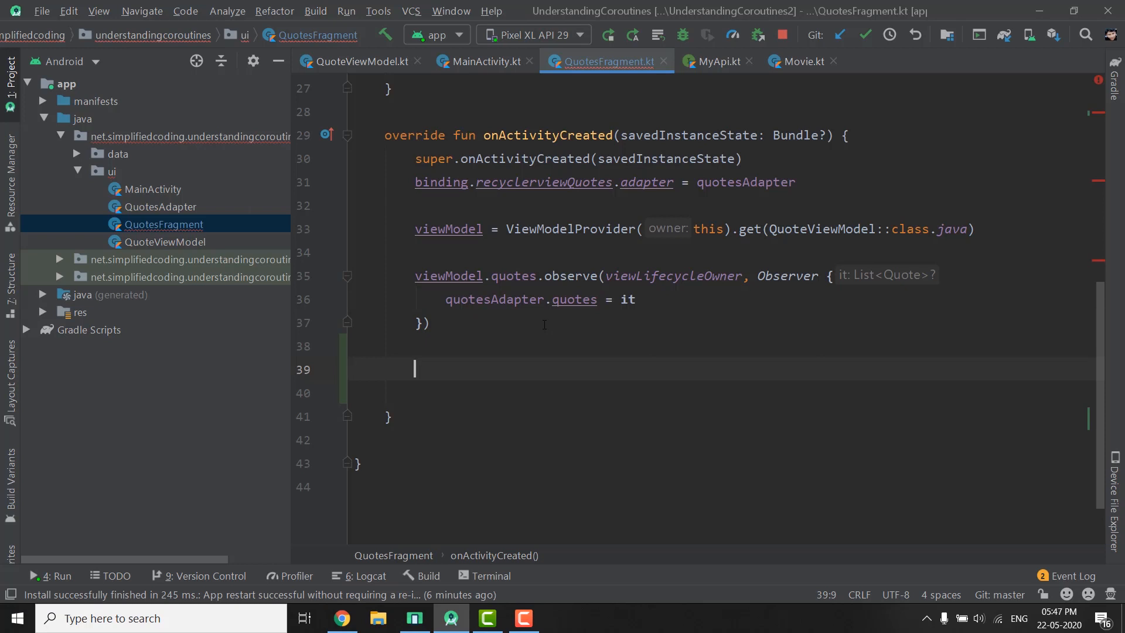
Insert an empty runBlocking block after the quotes observer via the 'run' completion
text(run)
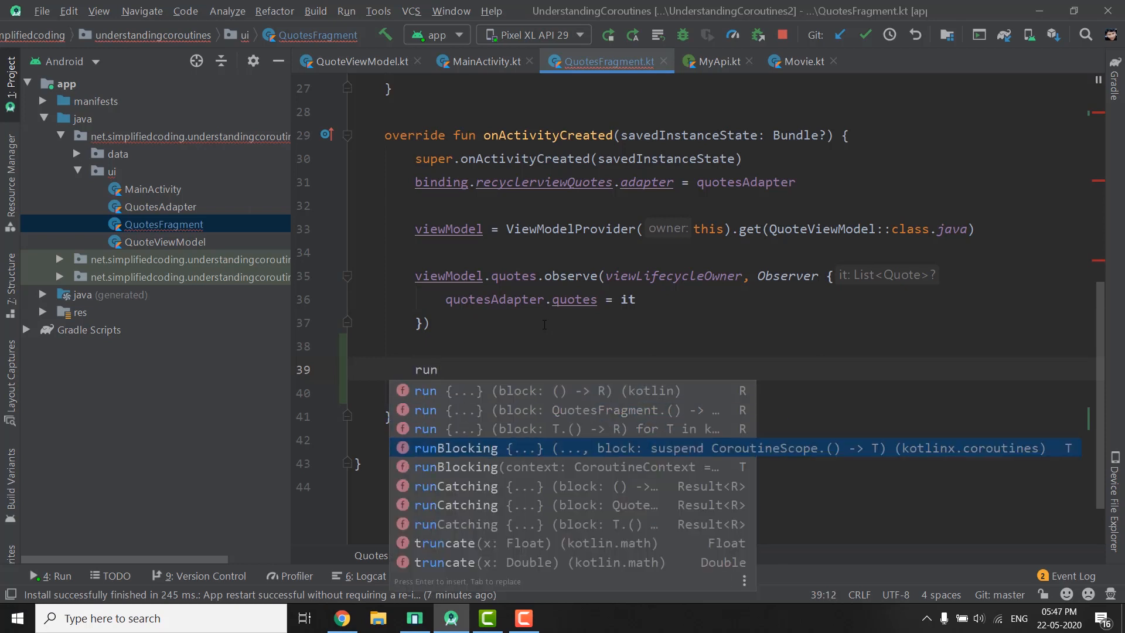
key(Enter)
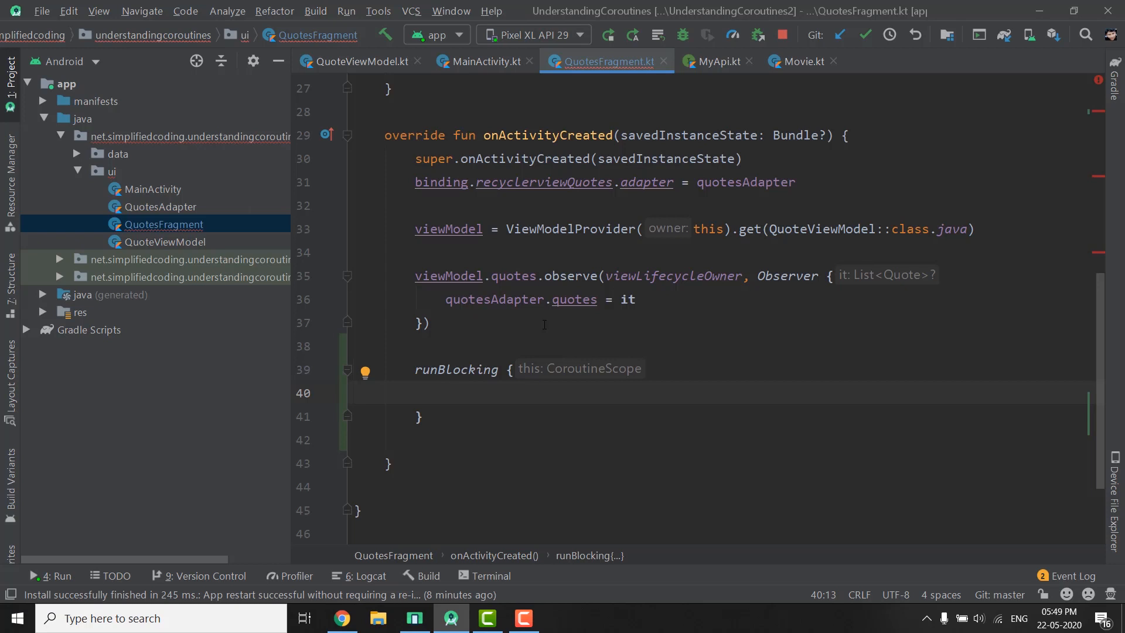
Add delay(5000) inside the runBlocking block
text(delay()
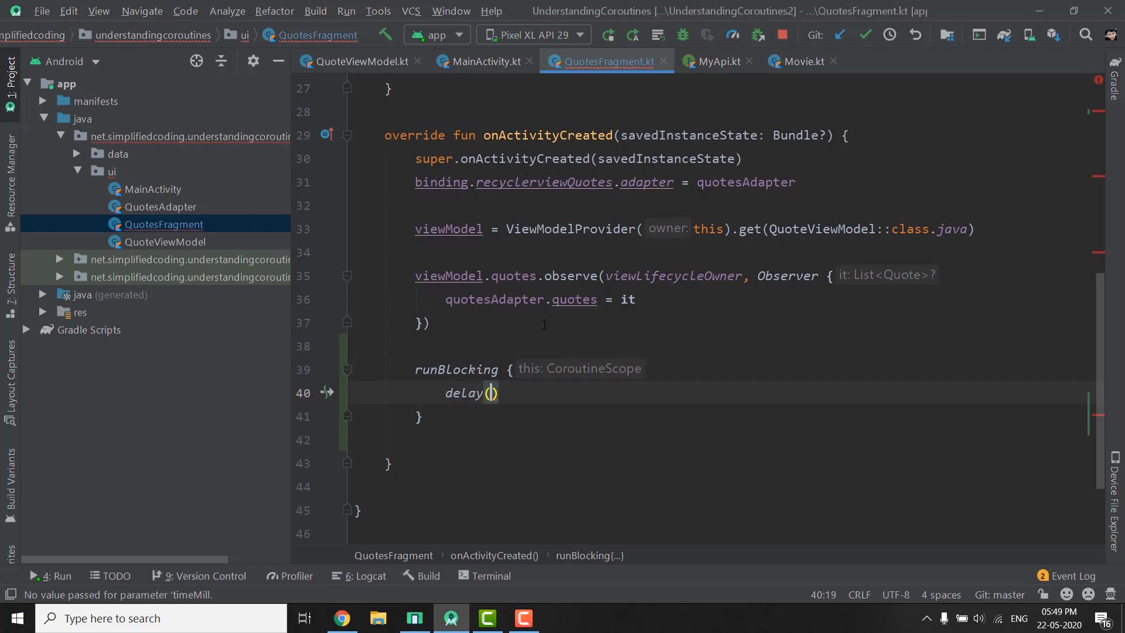
click(487, 392)
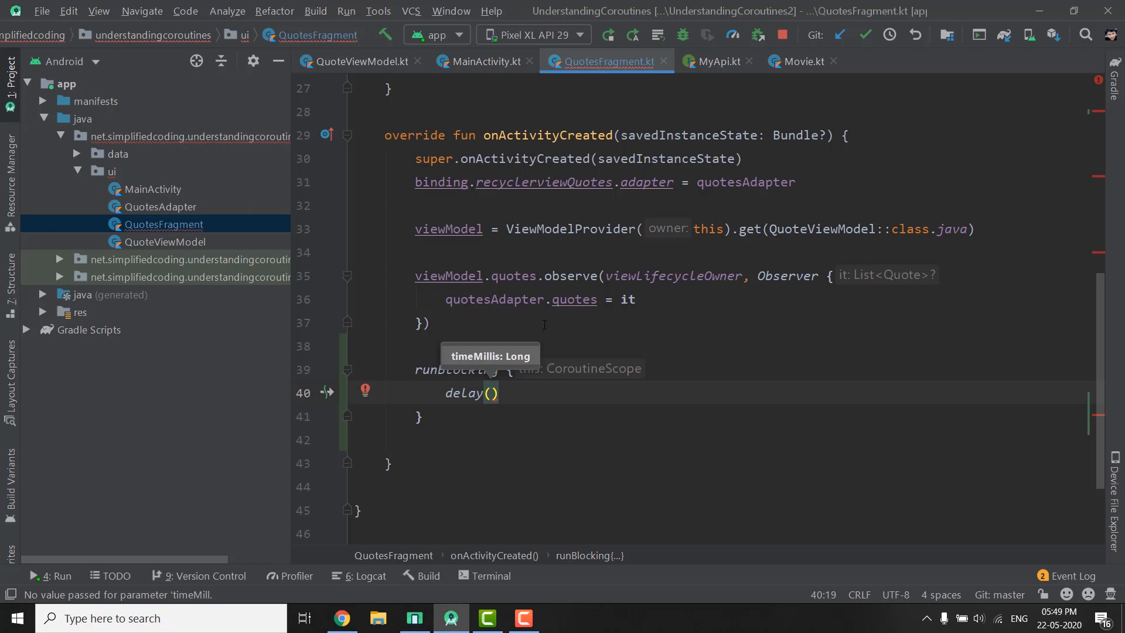
text(5000)
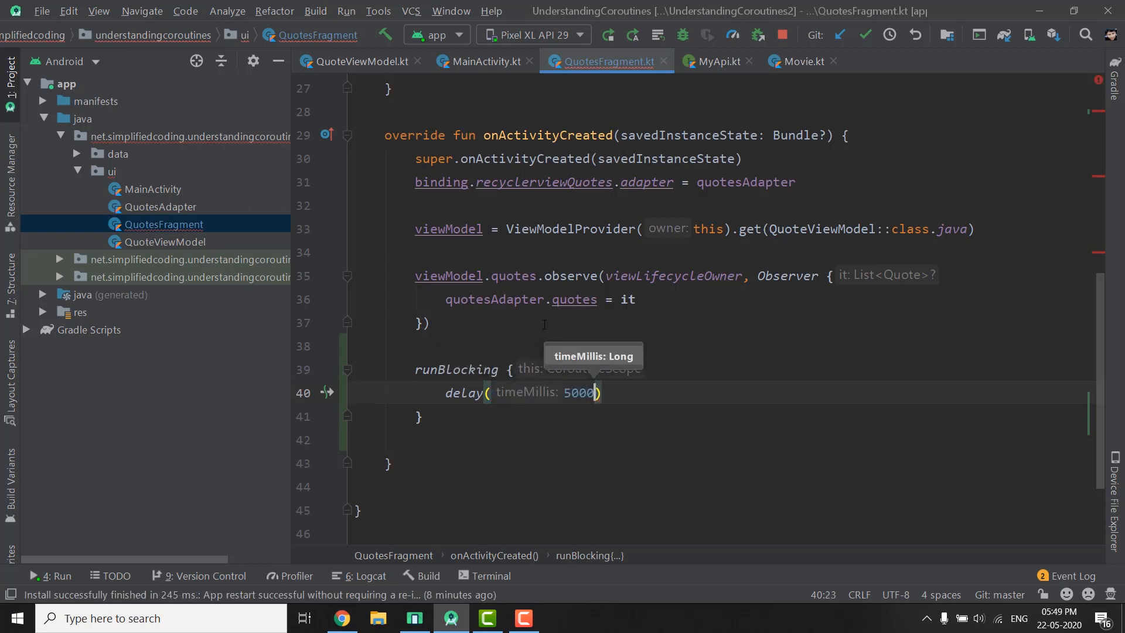
double_click(578, 392)
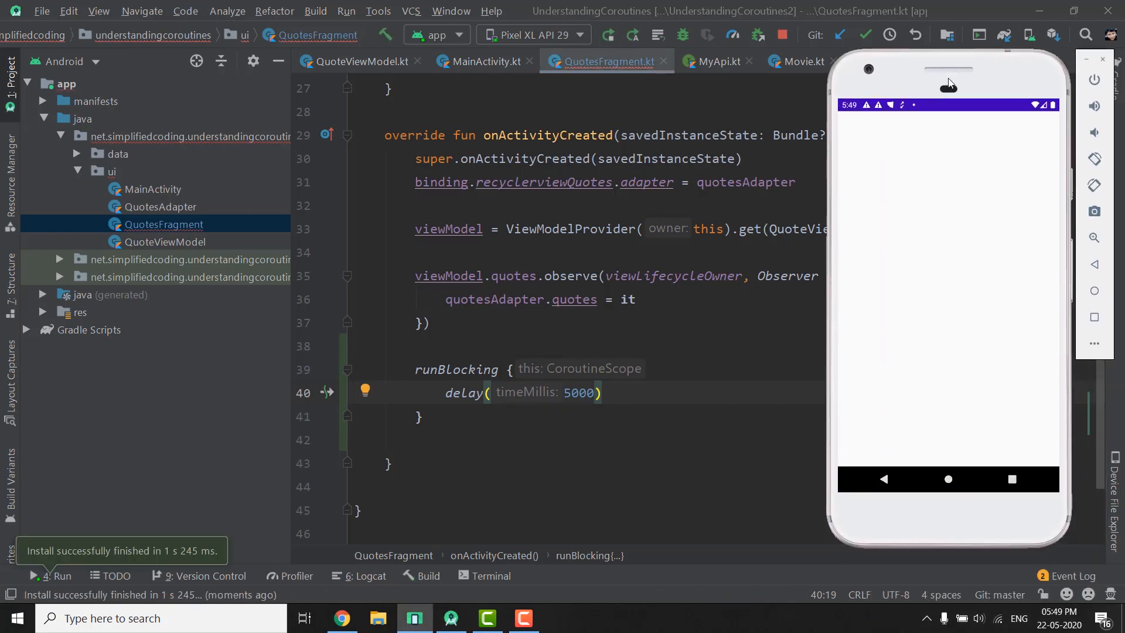
mouse_move(1095, 321)
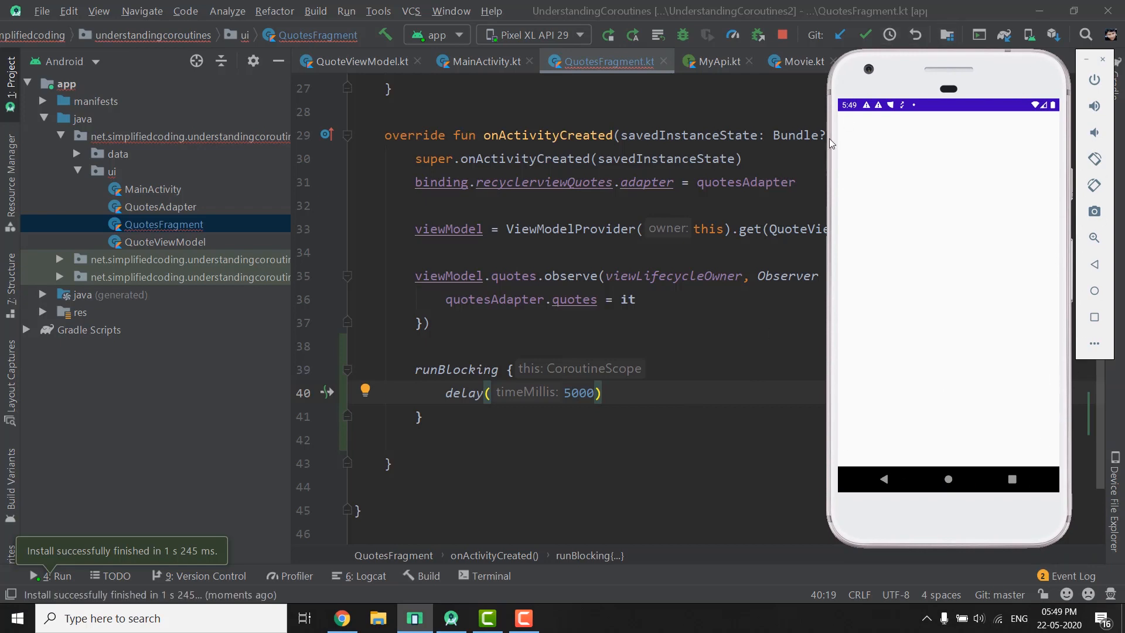
mouse_move(1036, 206)
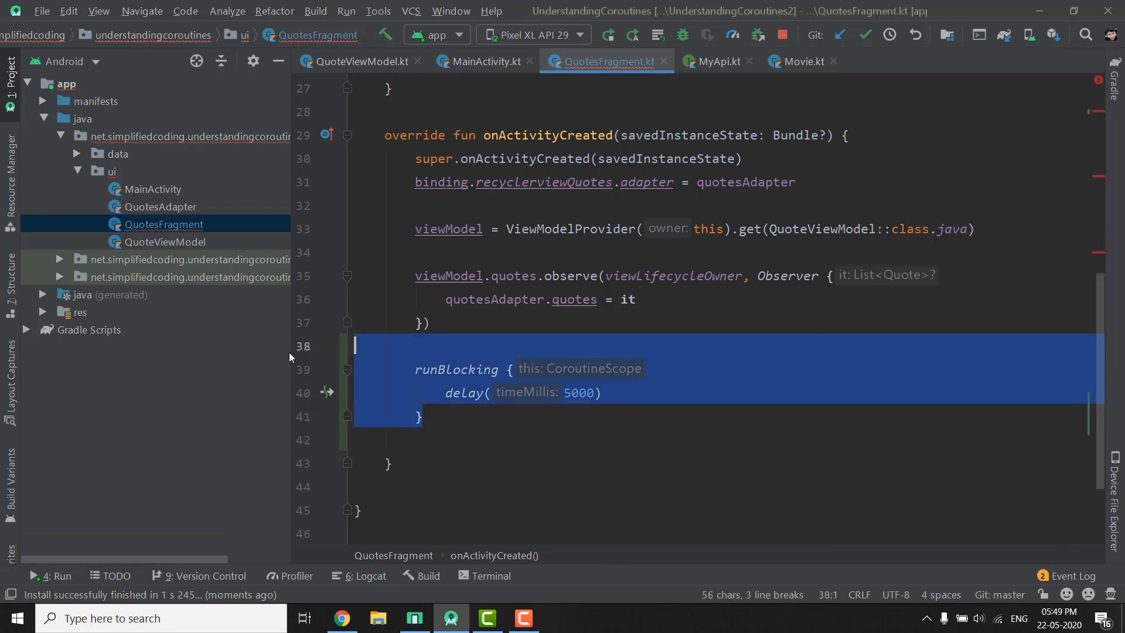
Open a blank line on line 38 directly above the runBlocking block
key(Backspace)
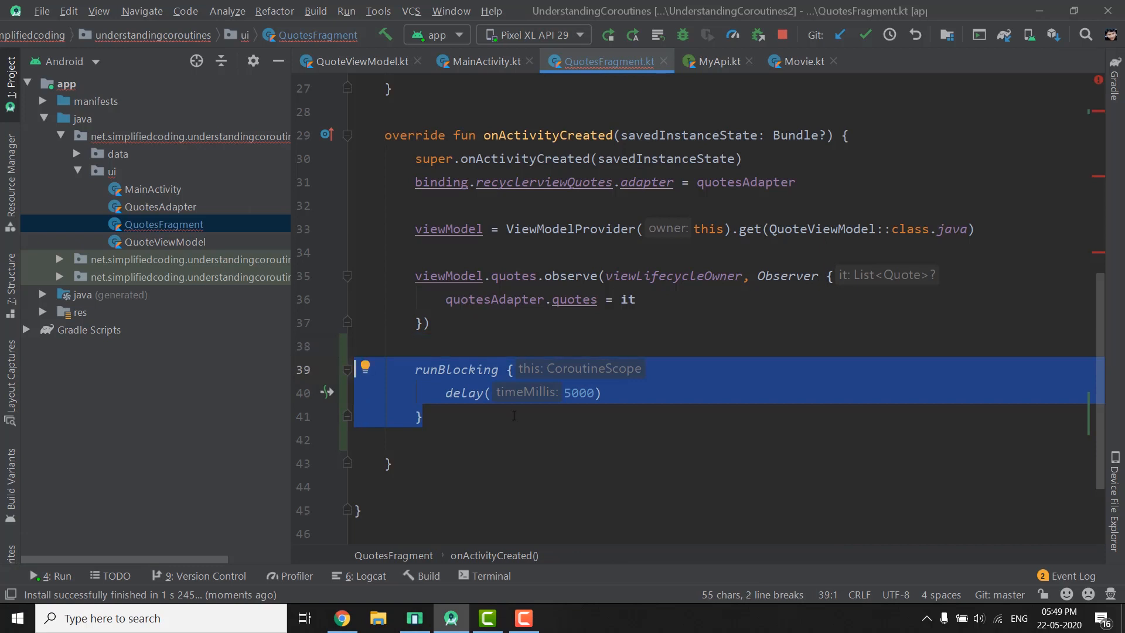
click(535, 440)
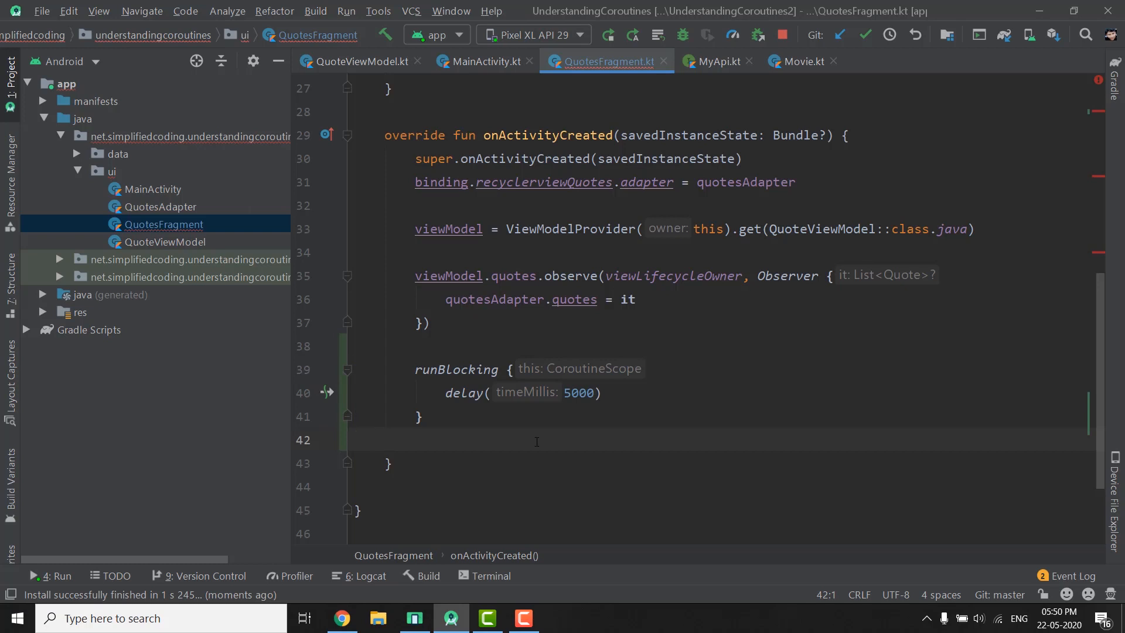
click(354, 439)
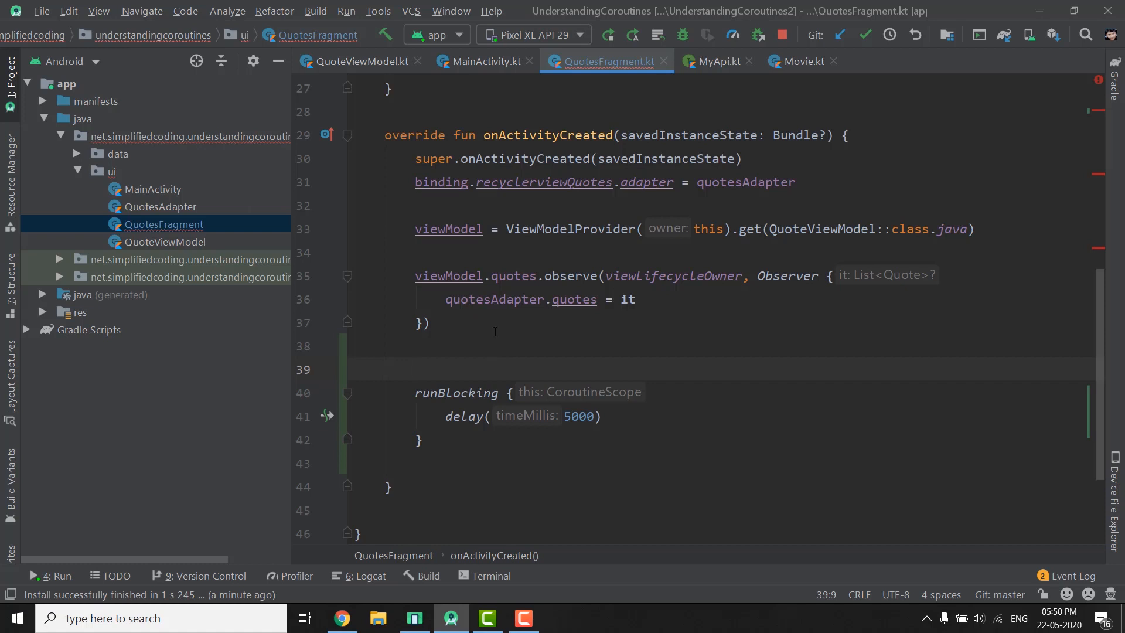
Add a println logging the Outside Scope message before runBlocking
text(println(")
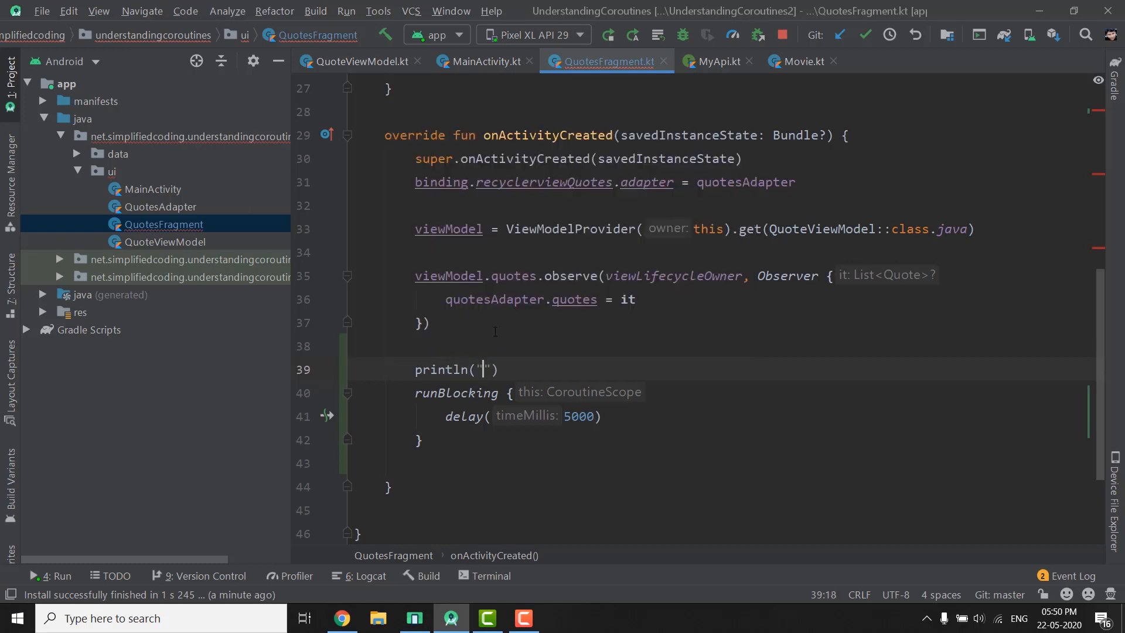
text(Outside Blocking)
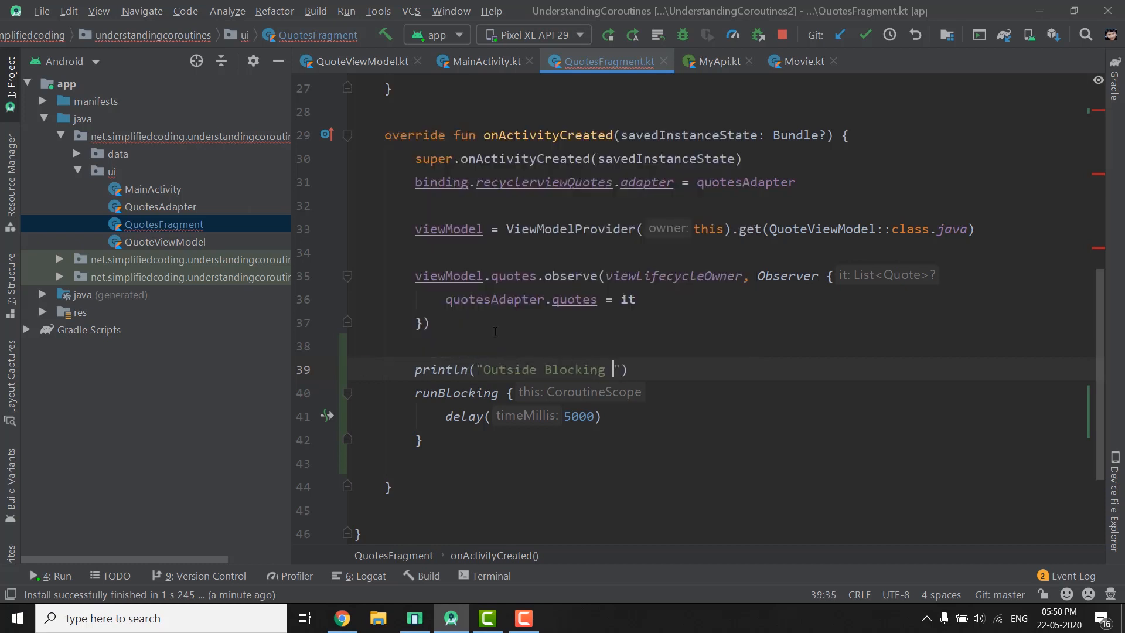
text(Scope)
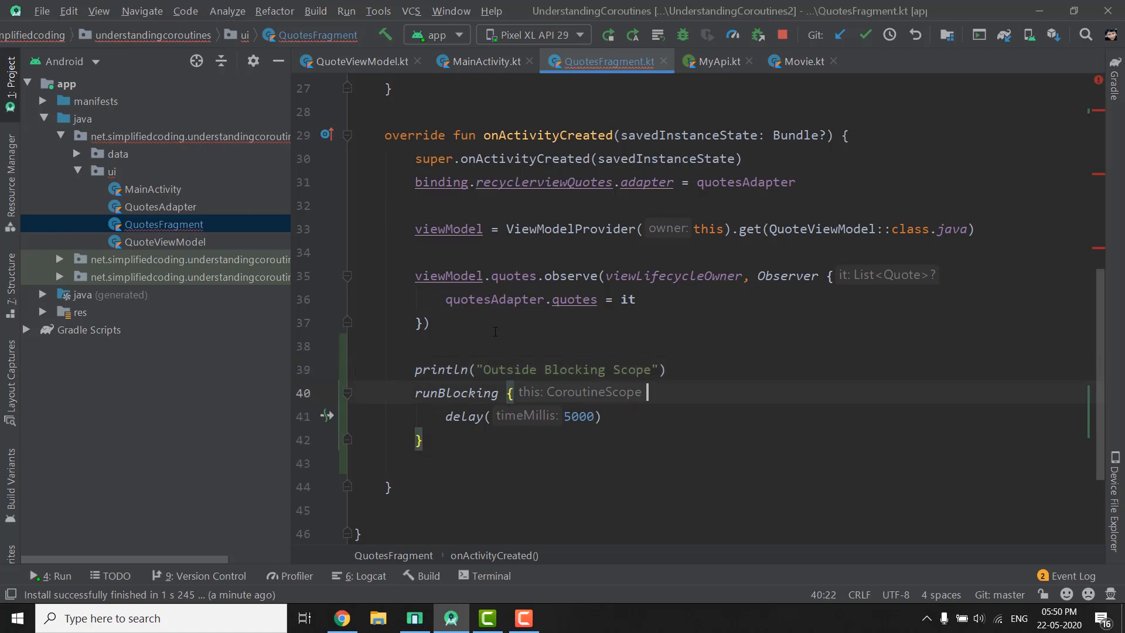
Add println logs for Blocking Scope inside the block and Blocking Scope Finished after it
text(println("Inside)
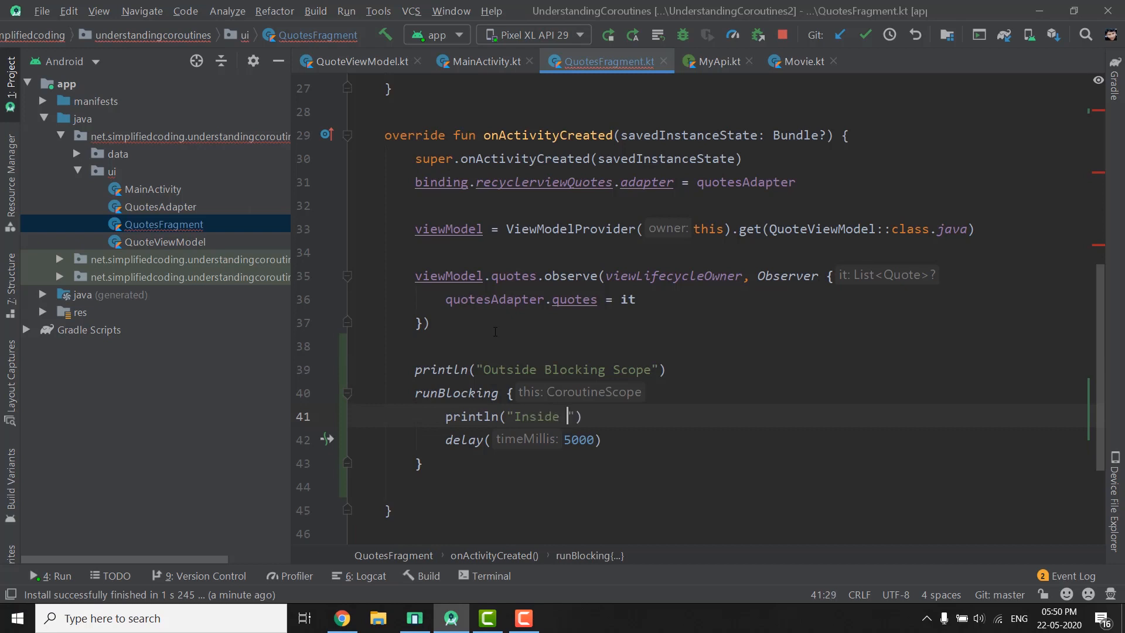
text(Blocking Scope)
text(println()
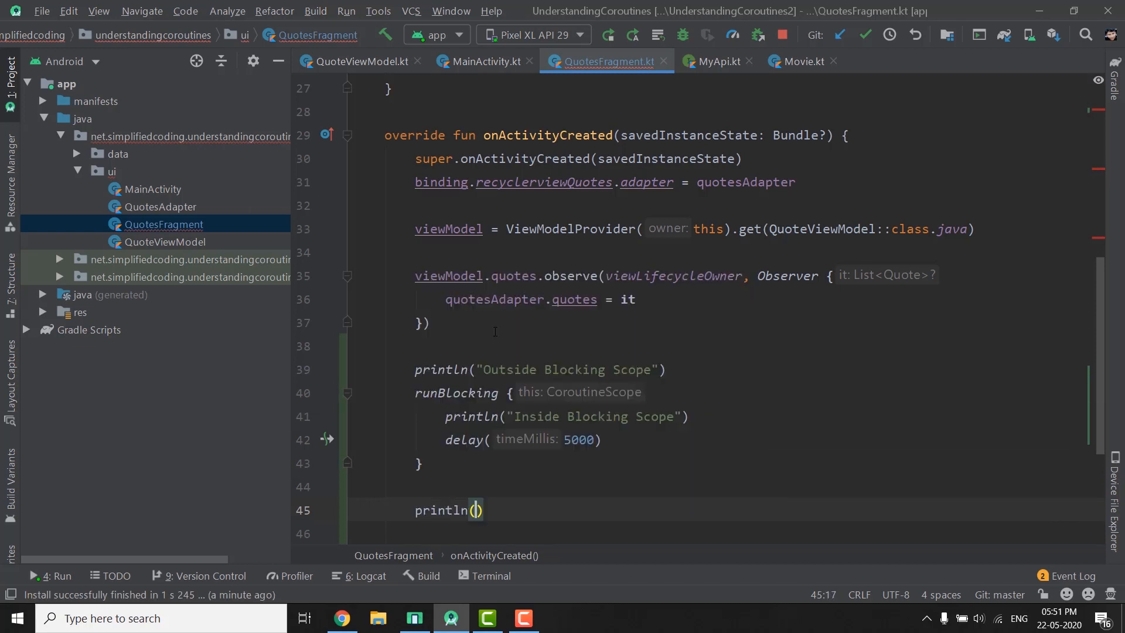
text(")
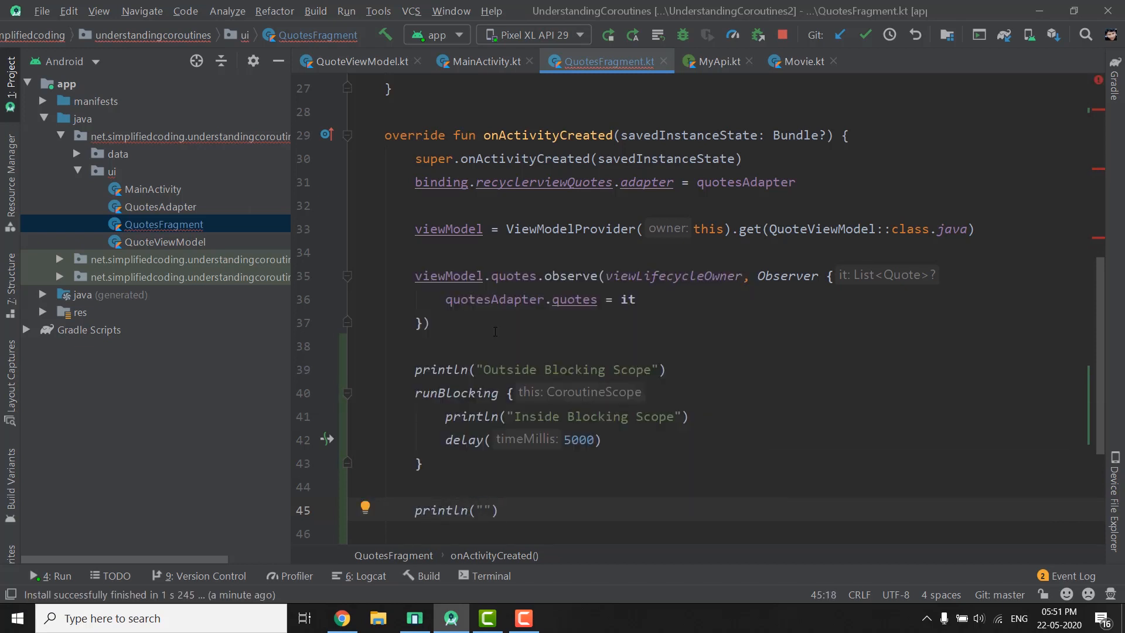
text(Blocking Scope)
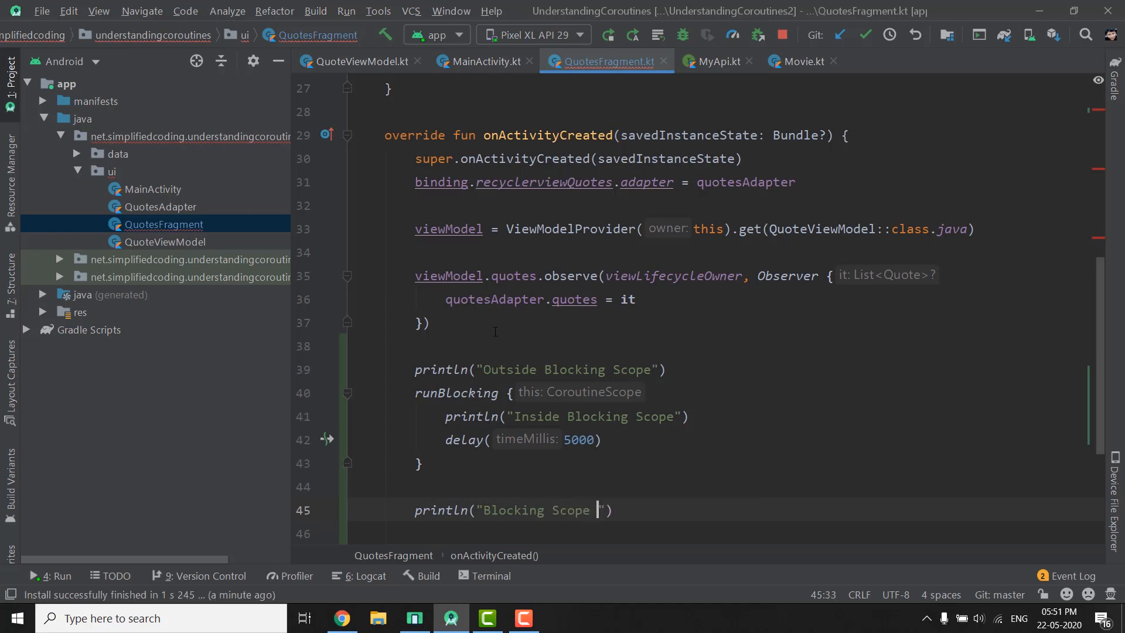
text(Finished)
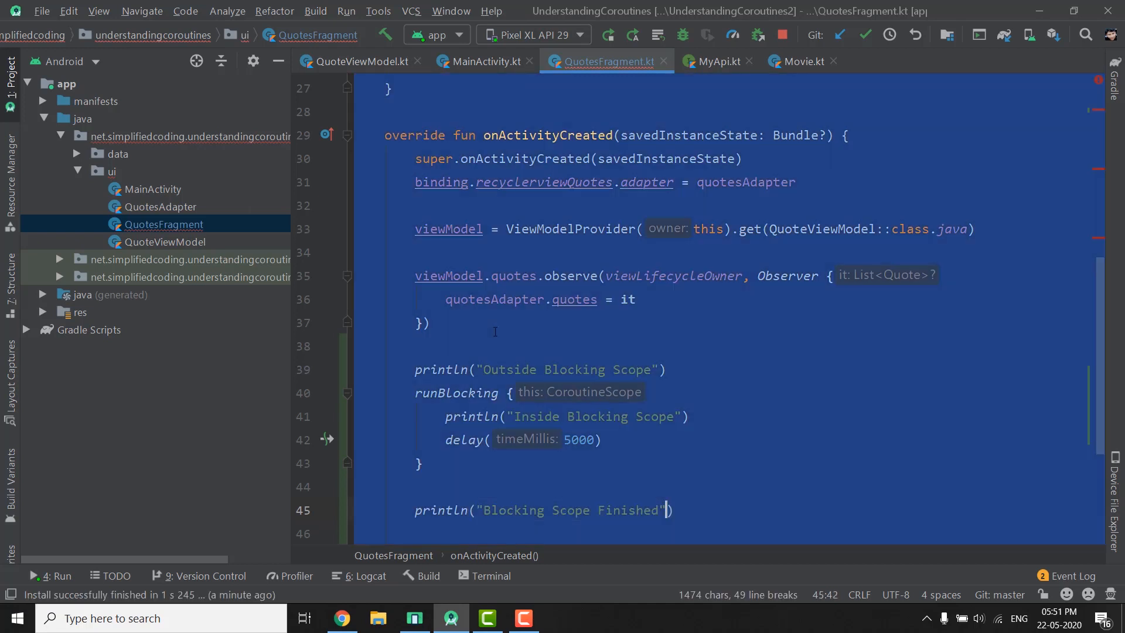
click(648, 393)
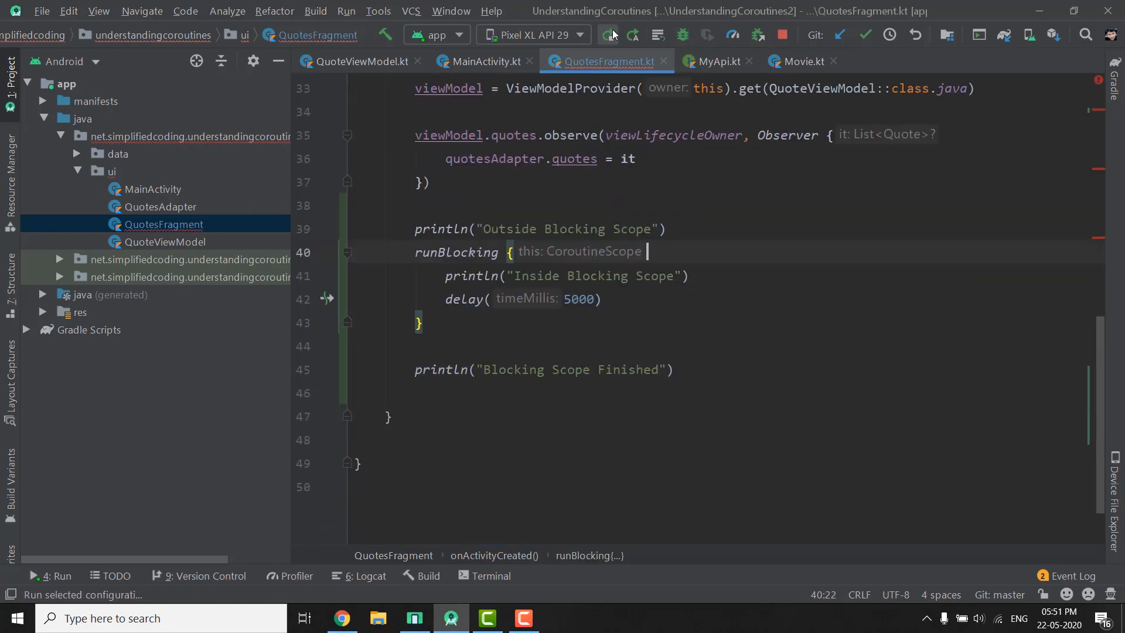
Run the app and highlight Blocking Scope Finished arriving five seconds later in Logcat
click(608, 34)
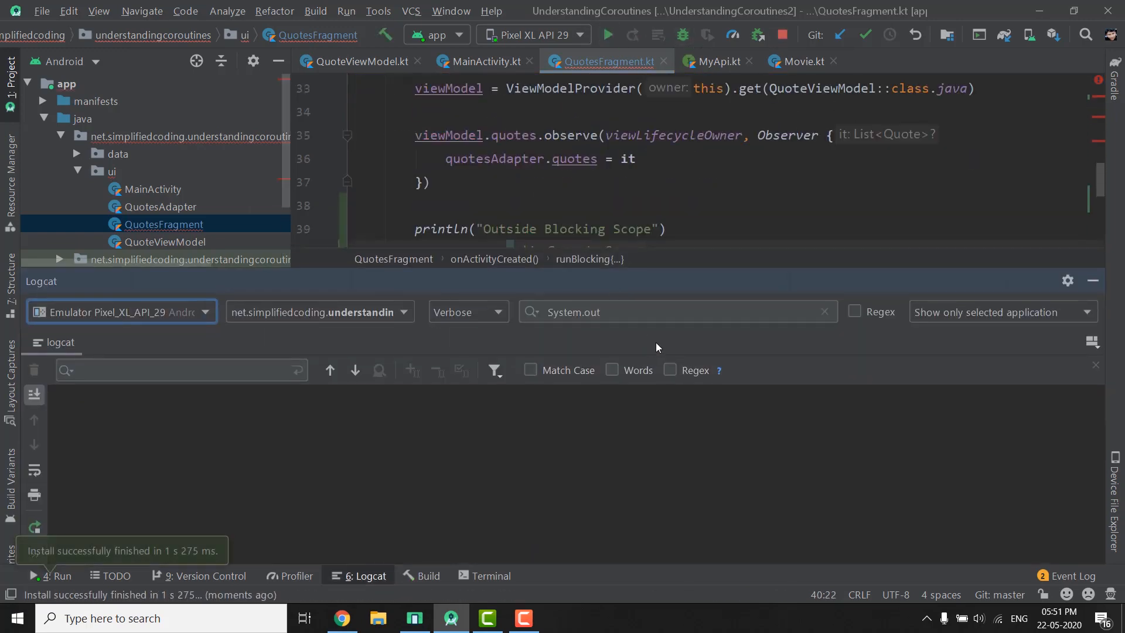
click(646, 312)
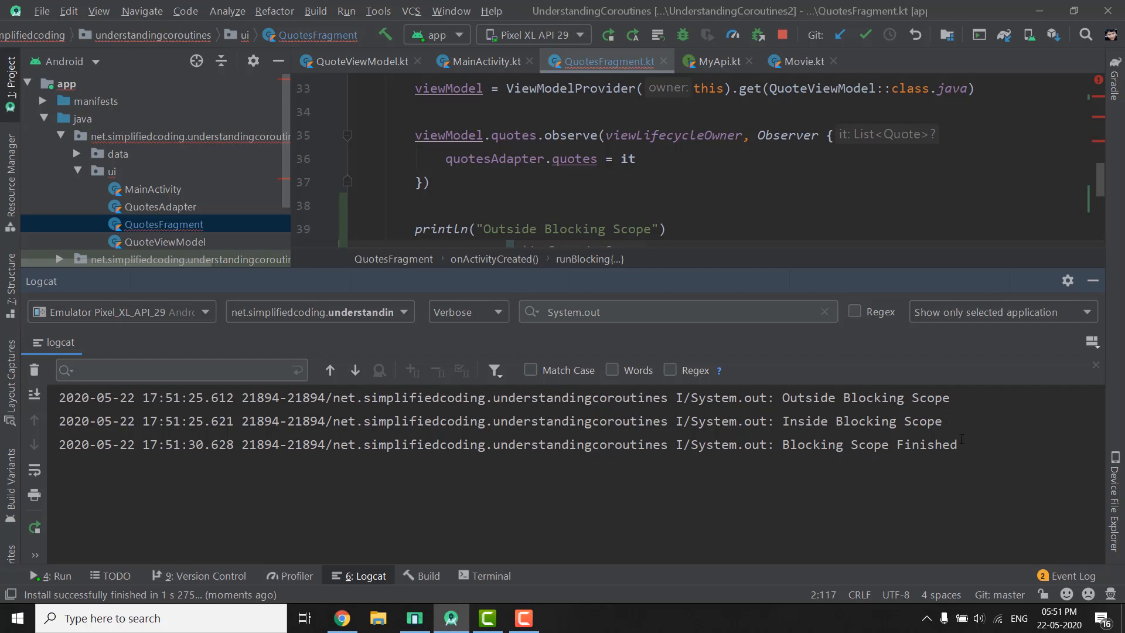
double_click(865, 444)
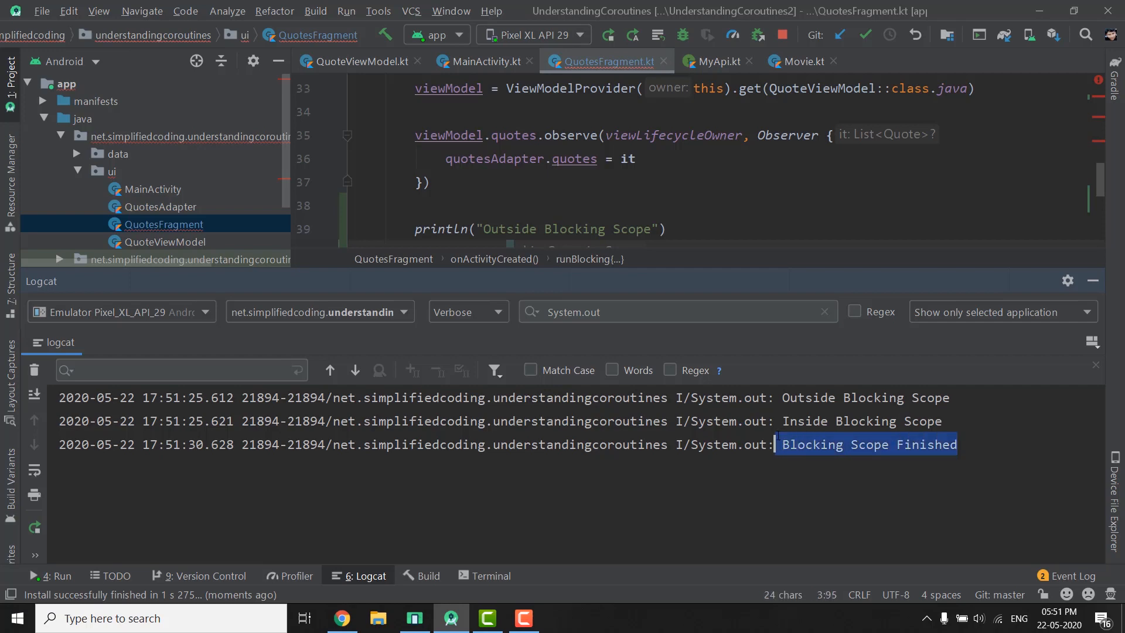
mouse_move(650, 261)
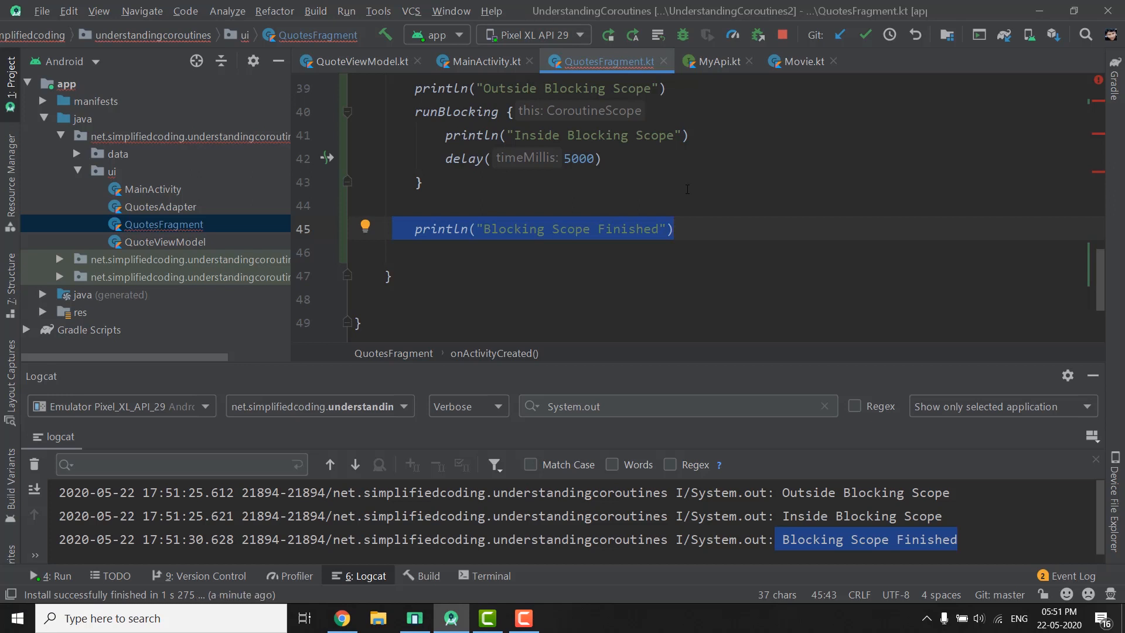
Write the comments '// GlobalScope.launch' and '// runBlocking' below the finished log
click(414, 276)
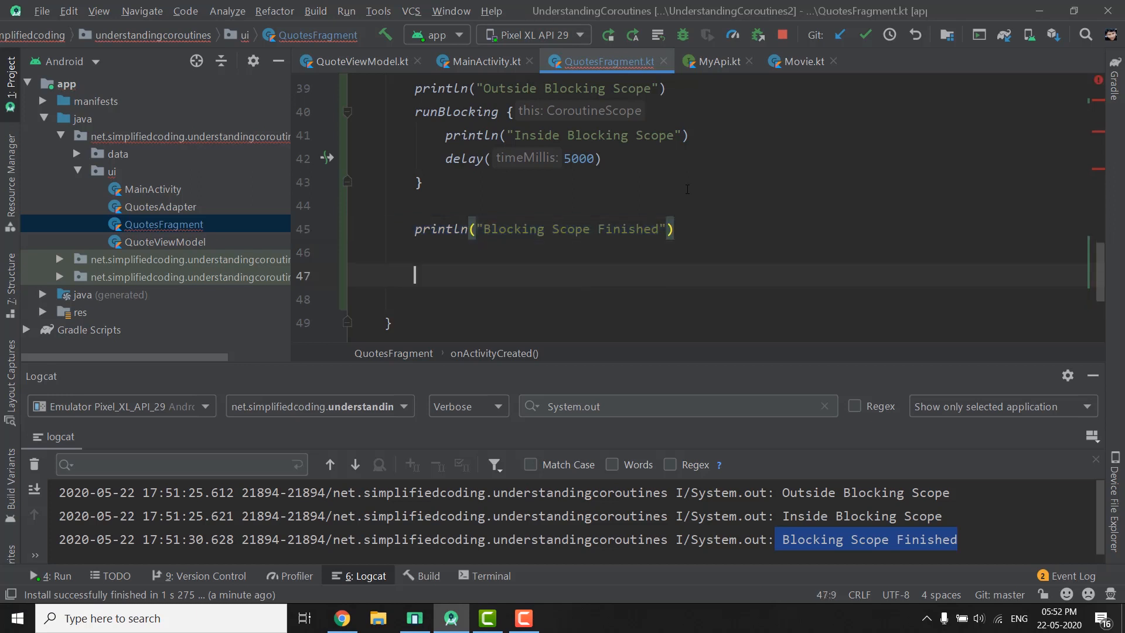
text(//)
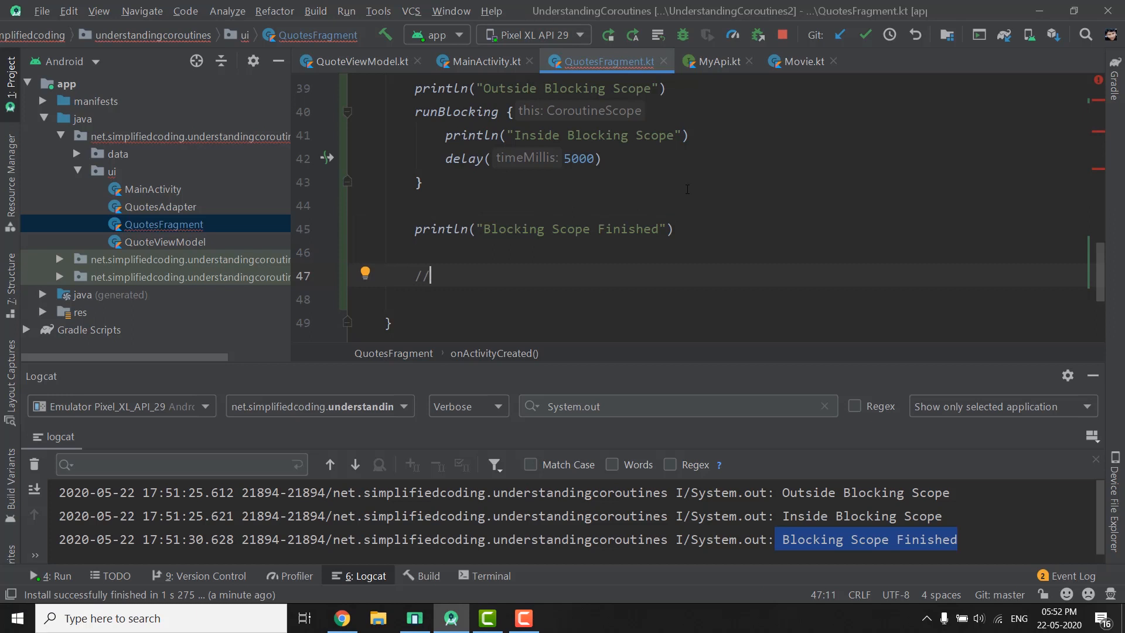
text(G)
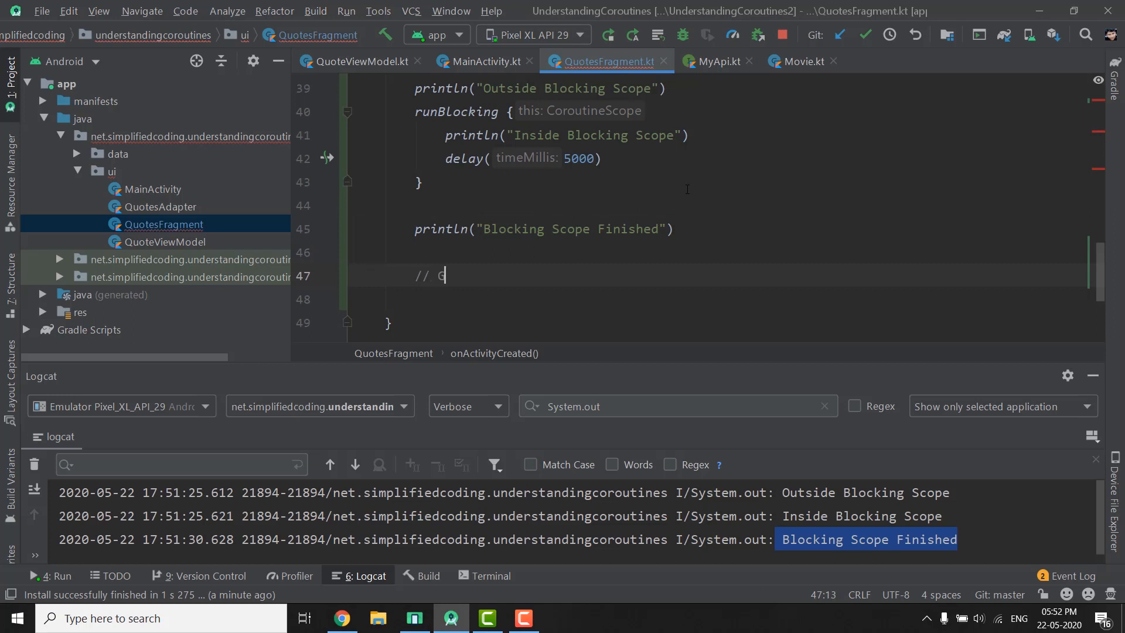
text(GlobalS)
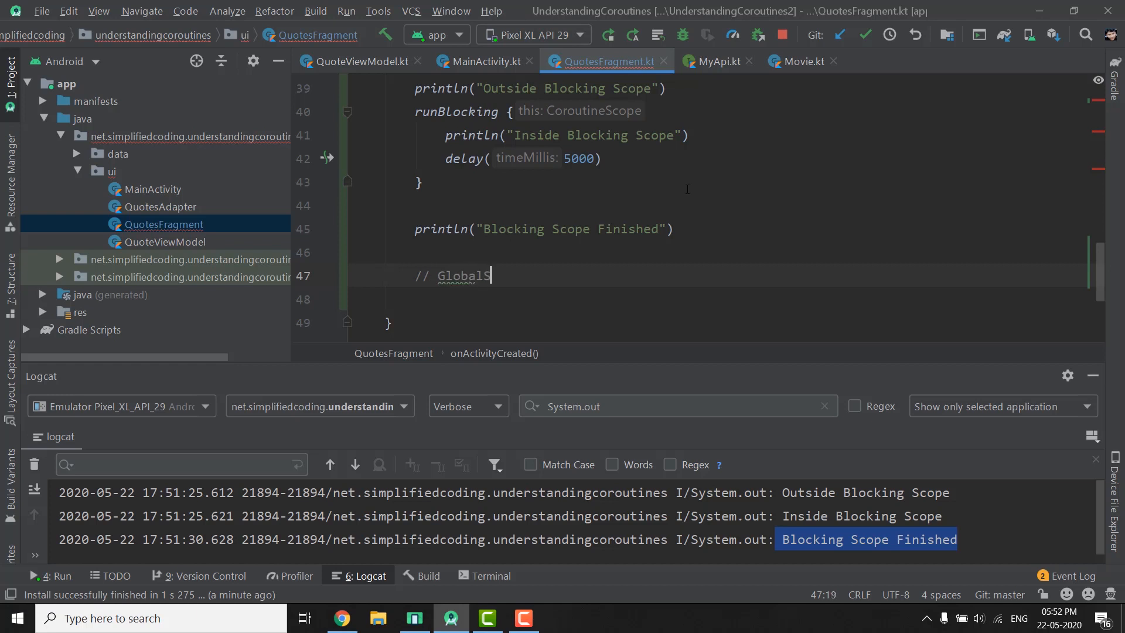
text(cope.laun)
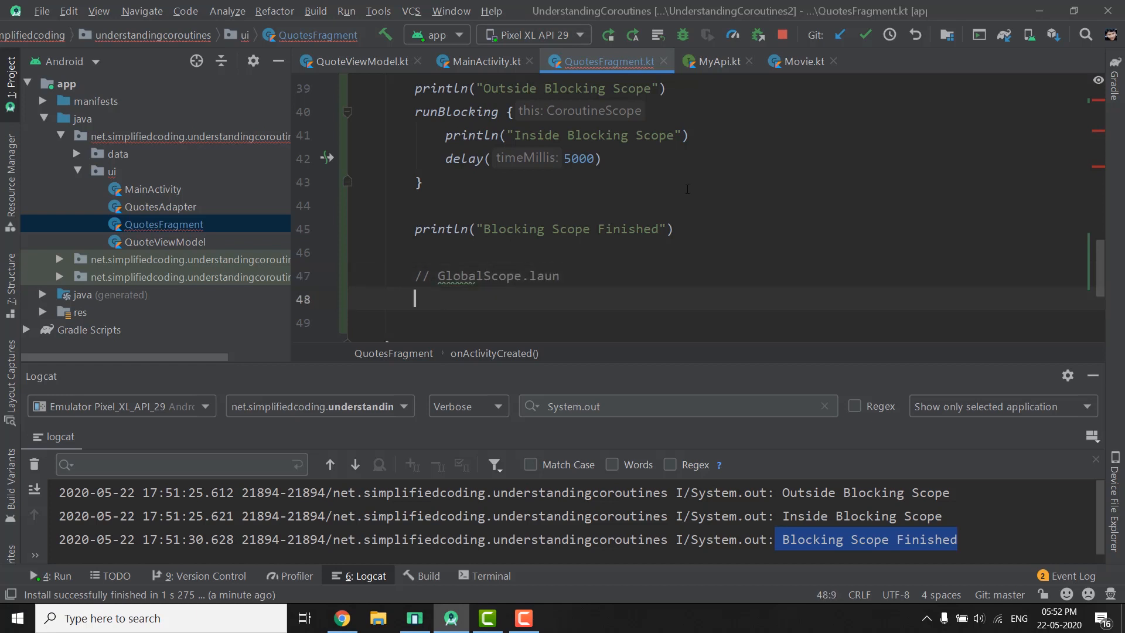
text(ch)
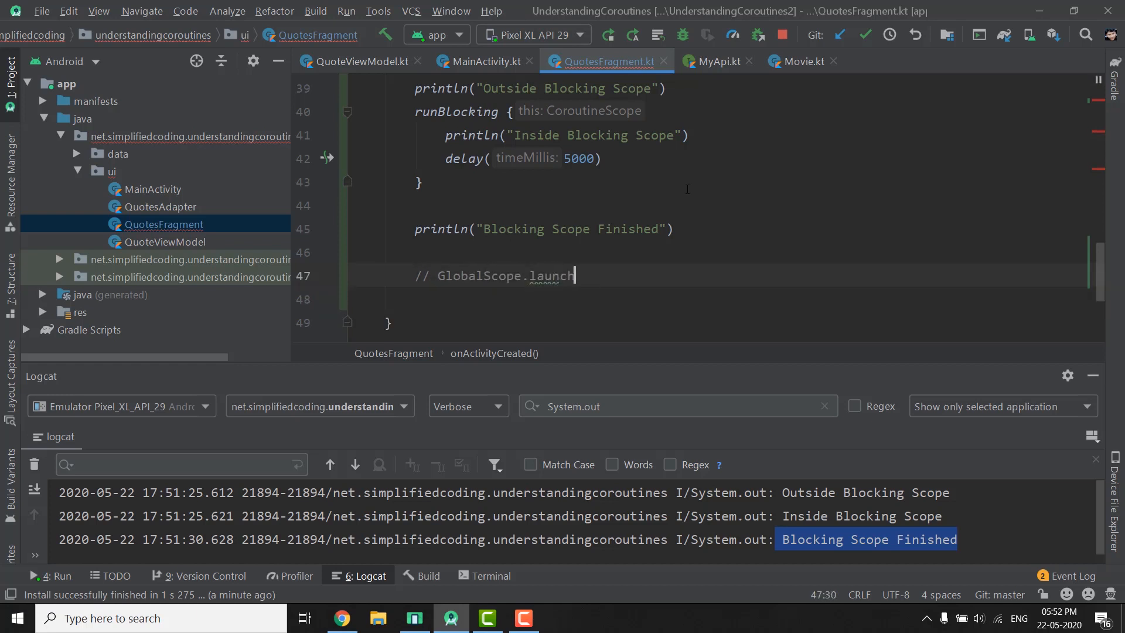
text(// runBloc)
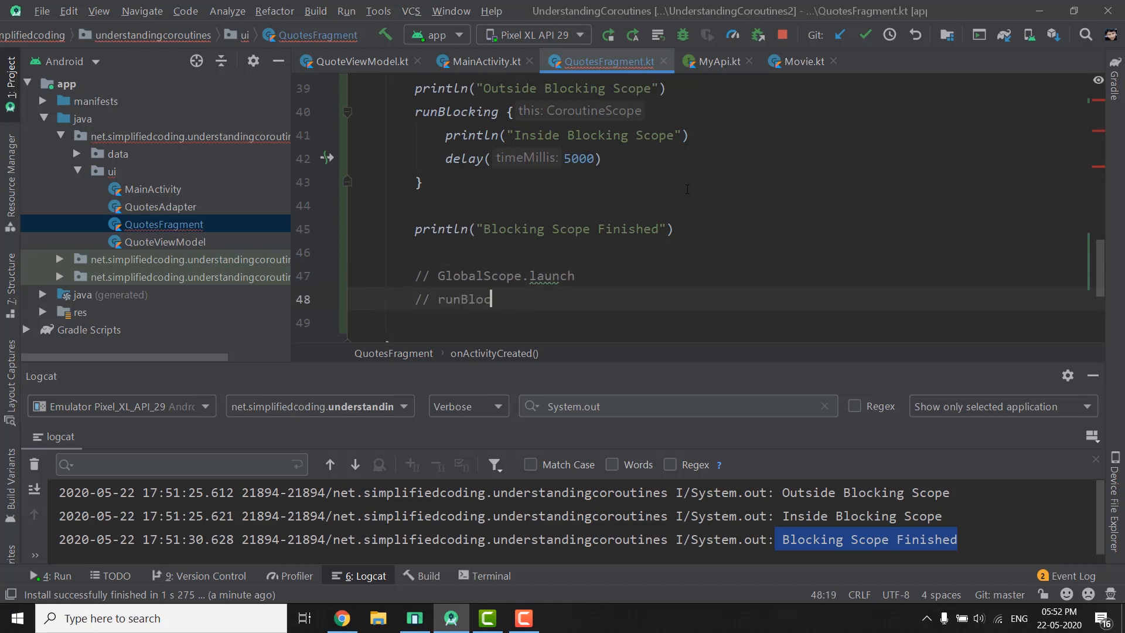
text(king)
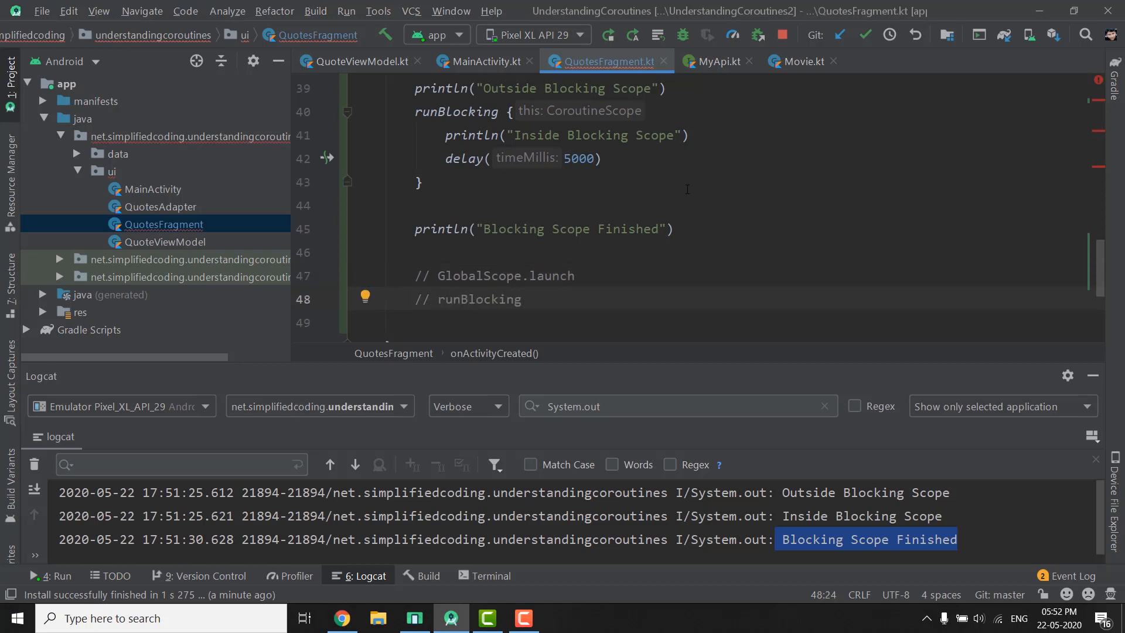
click(529, 298)
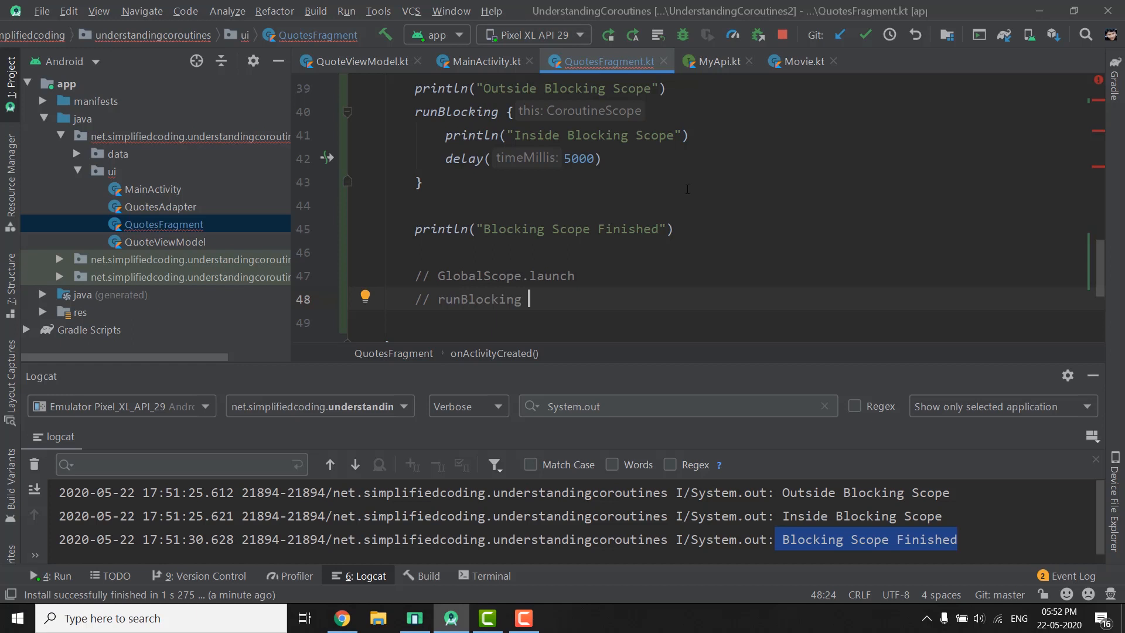